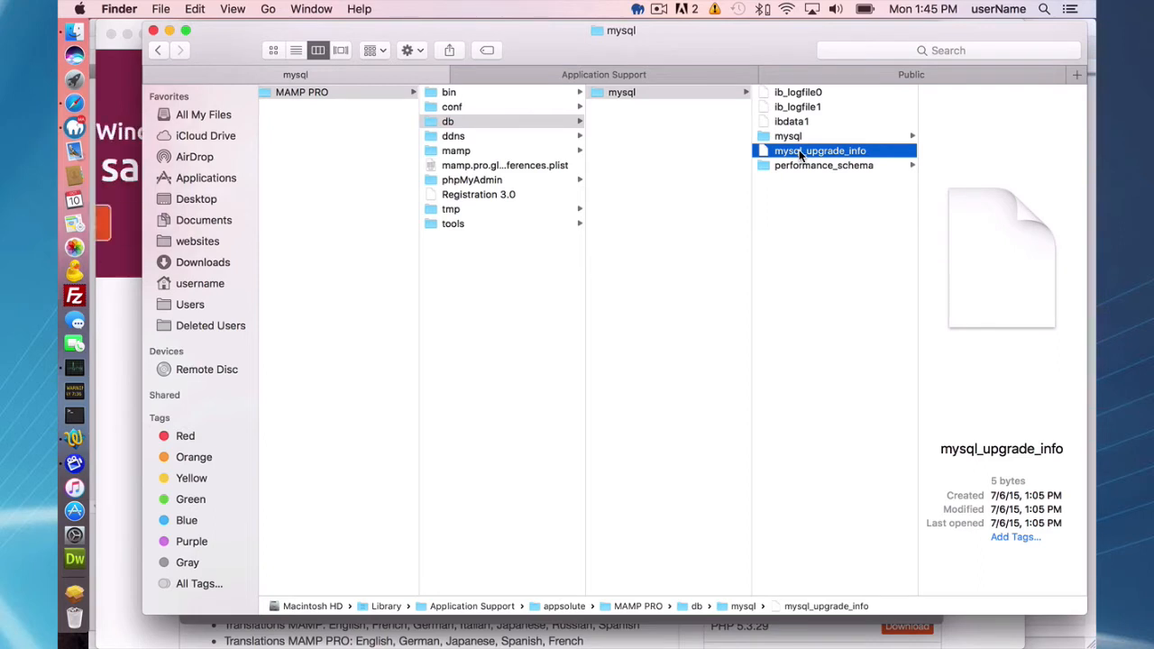
Read mysql_upgrade_info's recorded version, then view the older mysql folder and the new mysql56 folder's contents
double_click(819, 150)
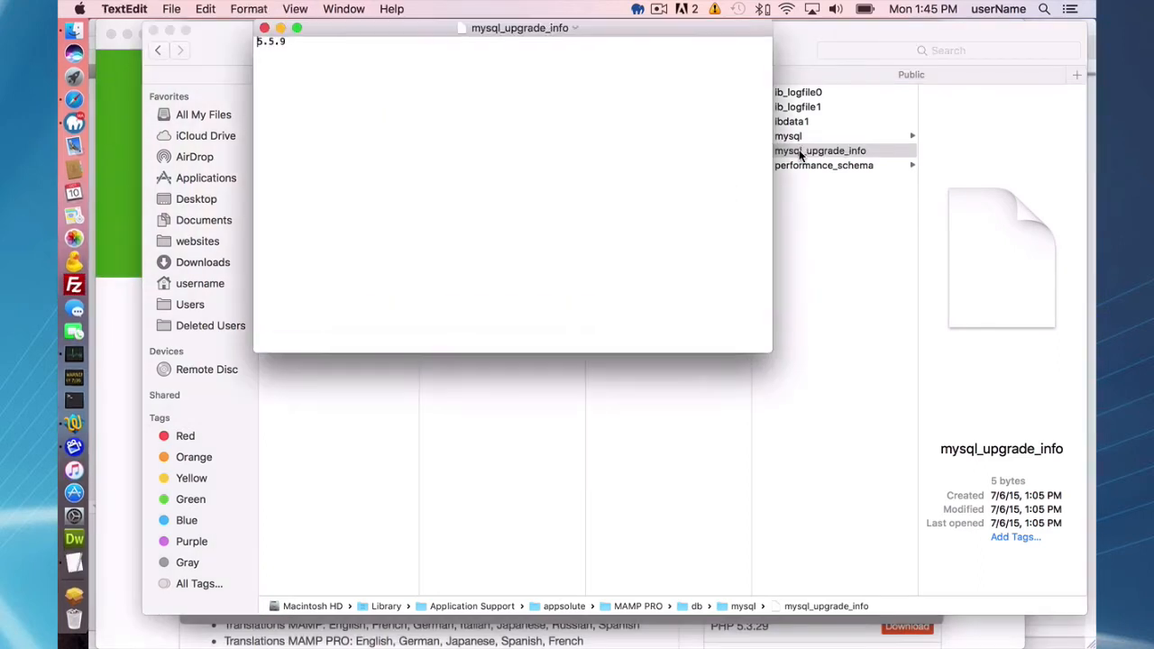
mouse_move(854, 160)
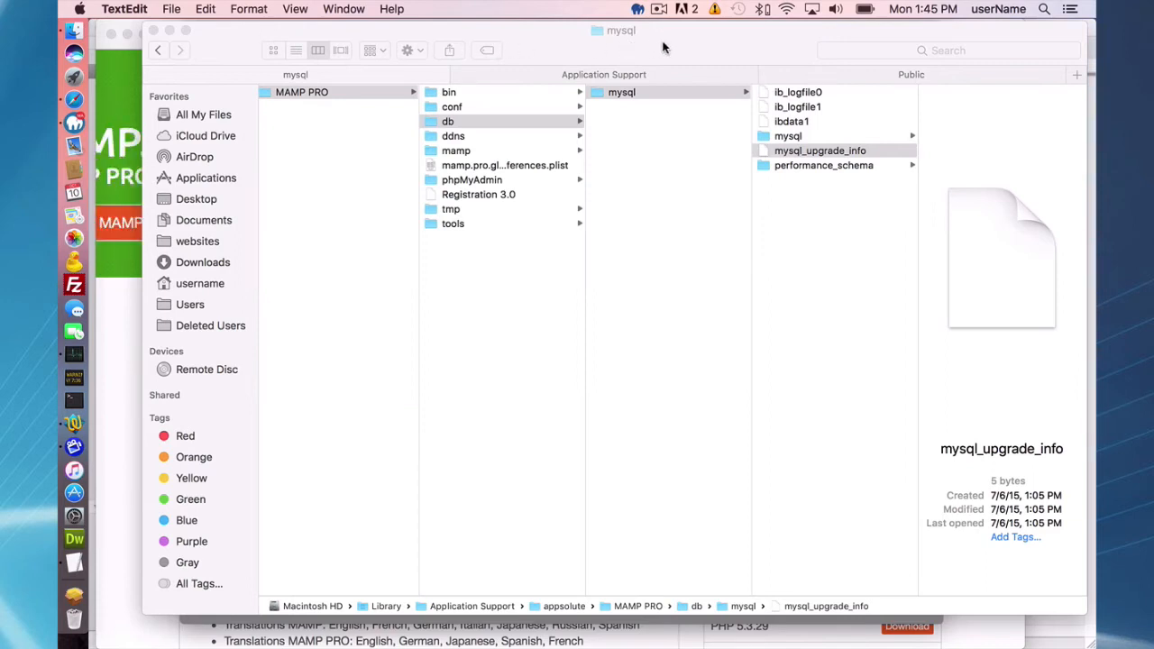
mouse_move(682, 42)
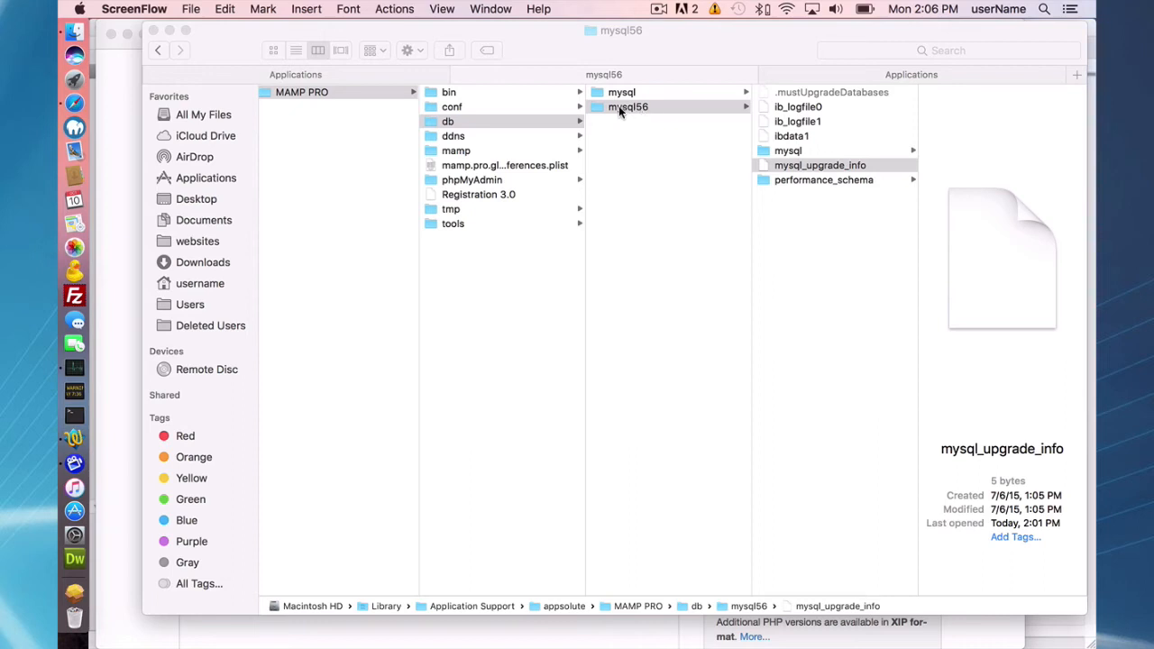
mouse_move(606, 108)
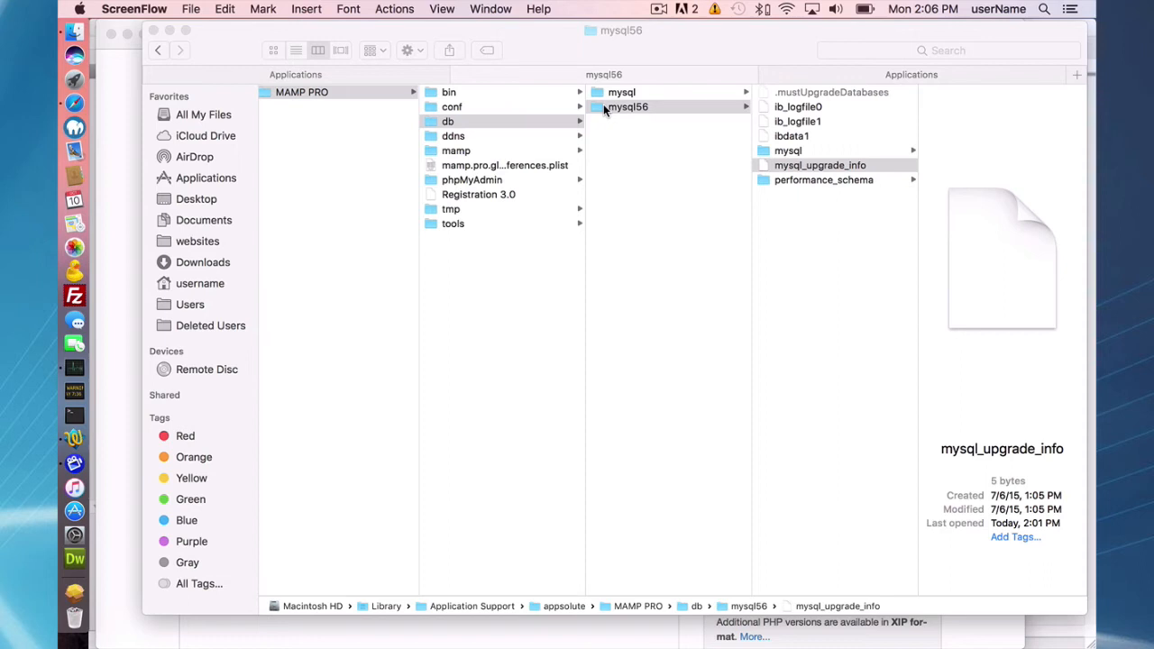
mouse_move(638, 112)
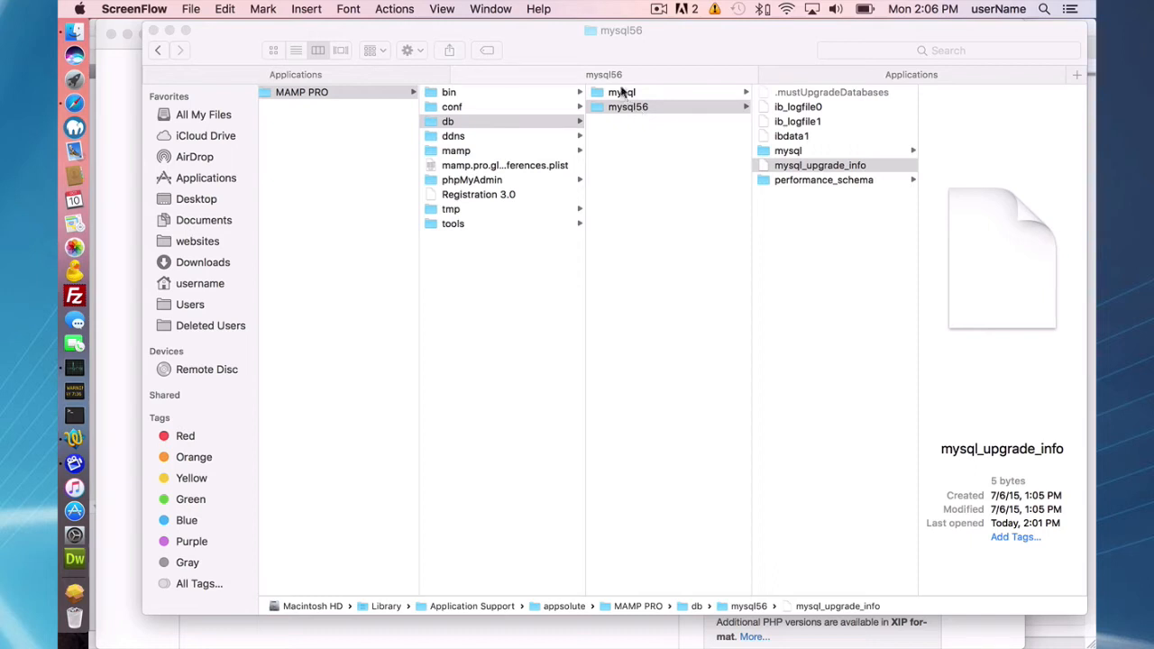
click(627, 106)
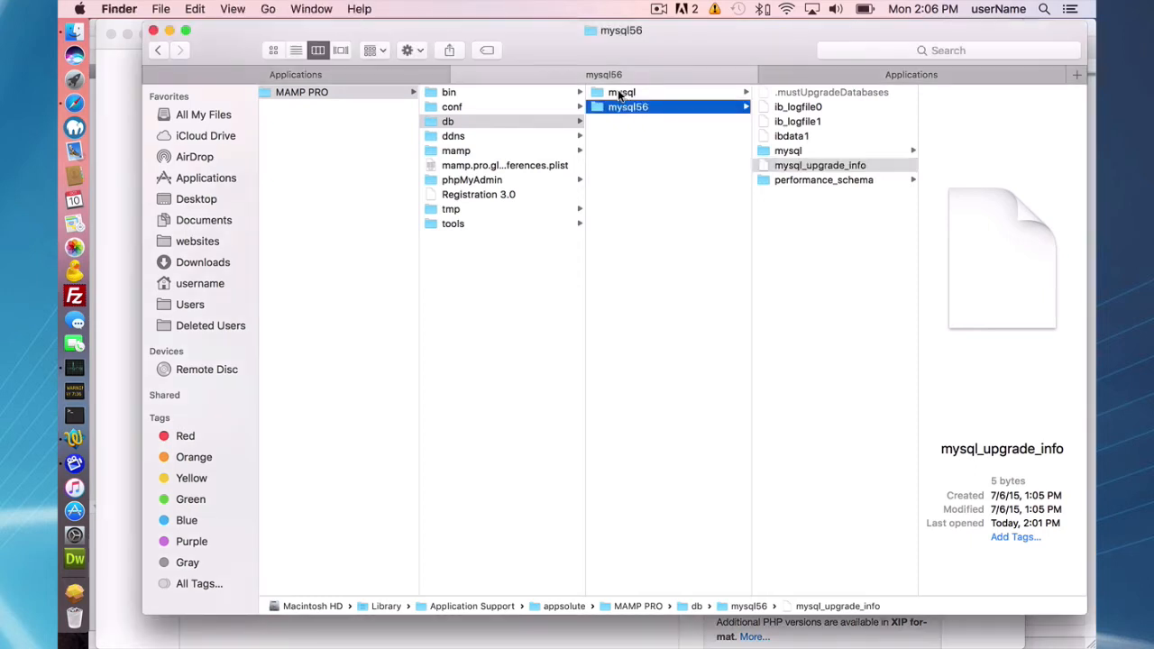
click(622, 92)
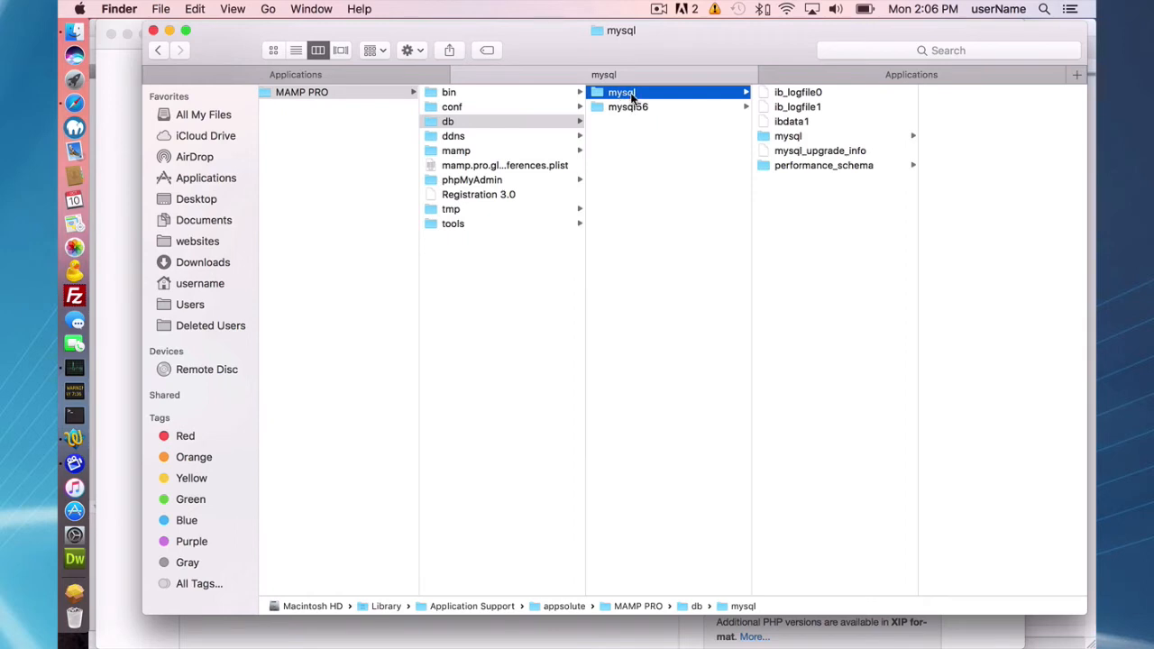
mouse_move(627, 112)
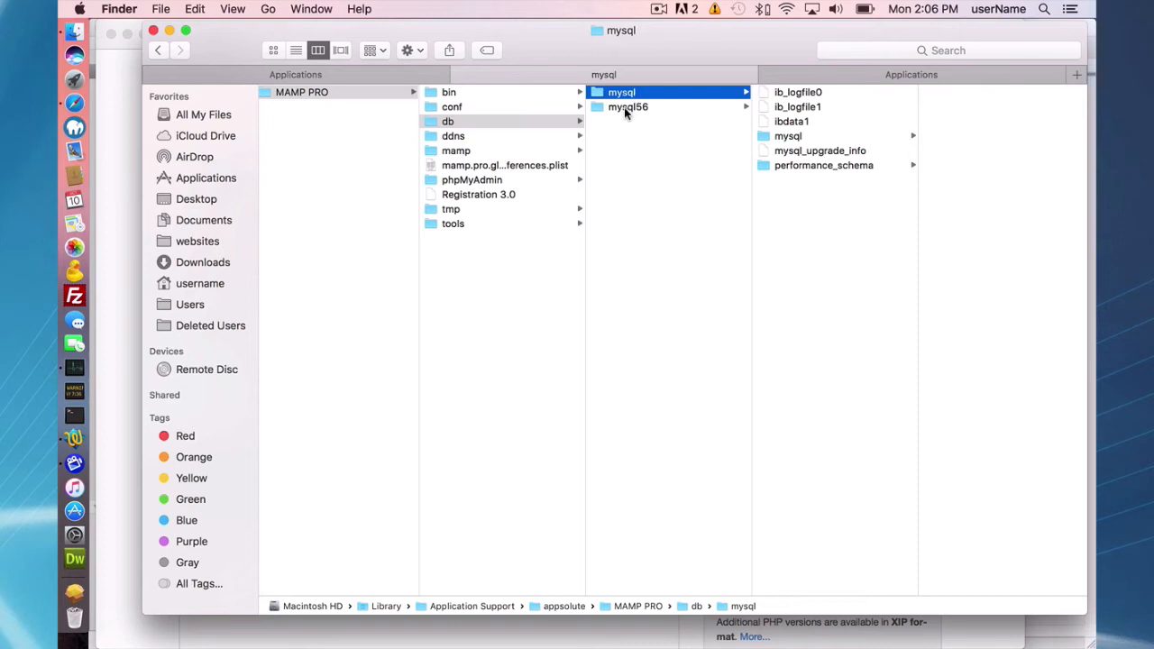
click(628, 106)
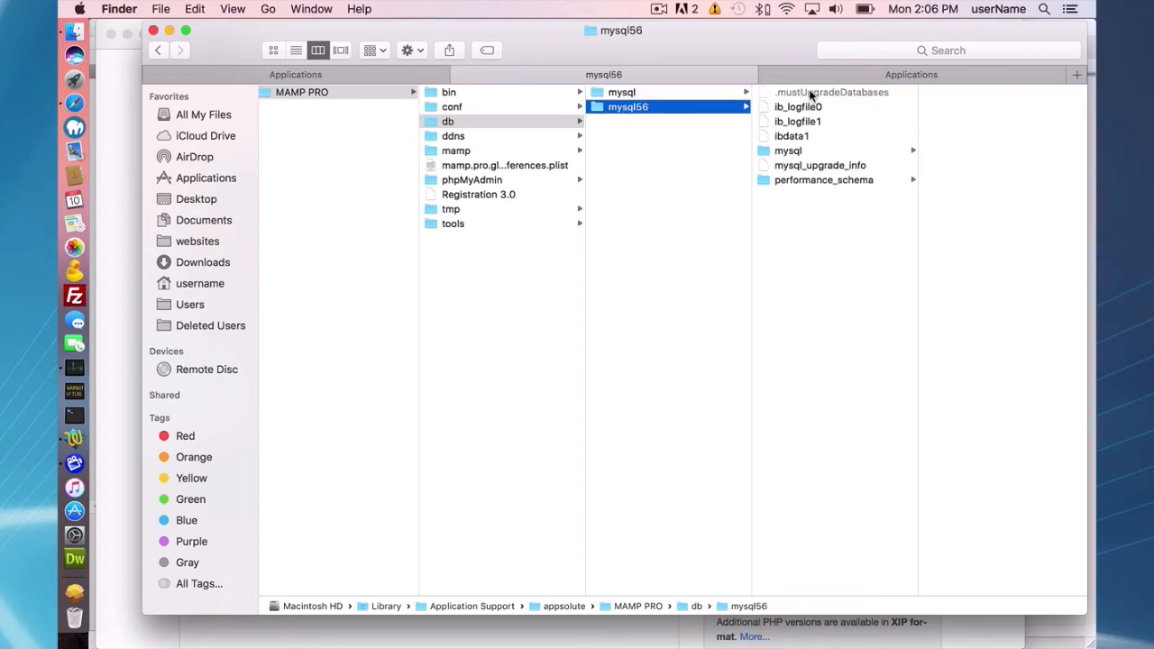
mouse_move(836, 100)
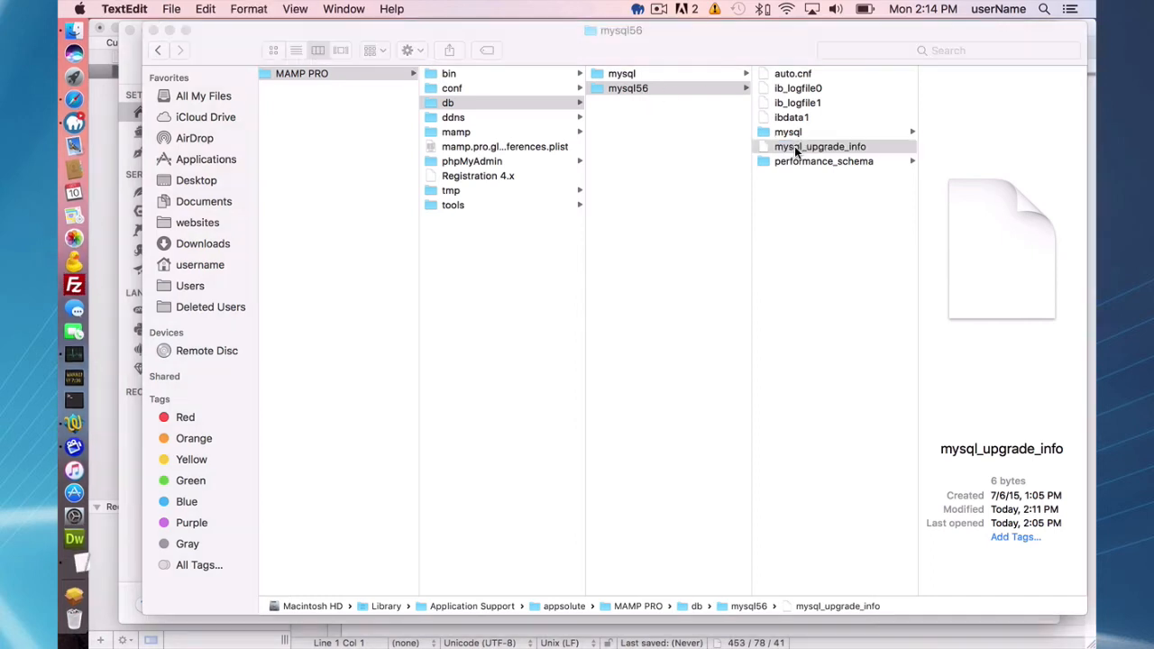
Check mysql56's mysql_upgrade_info file, then return to the older mysql folder's contents
double_click(819, 146)
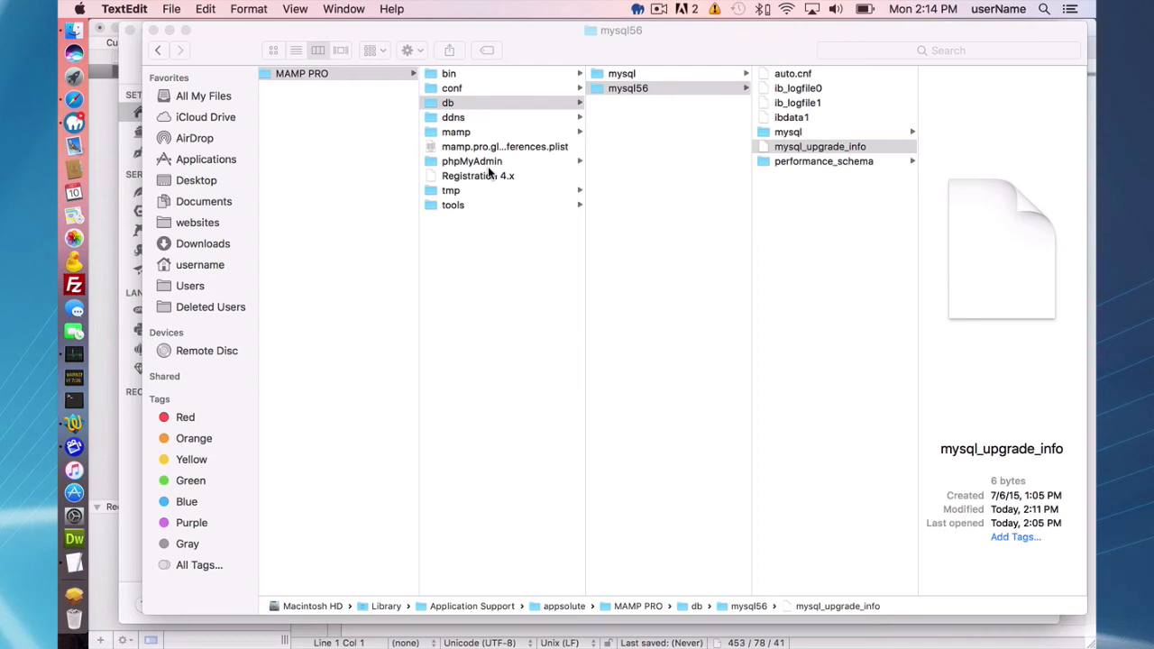
mouse_move(502, 165)
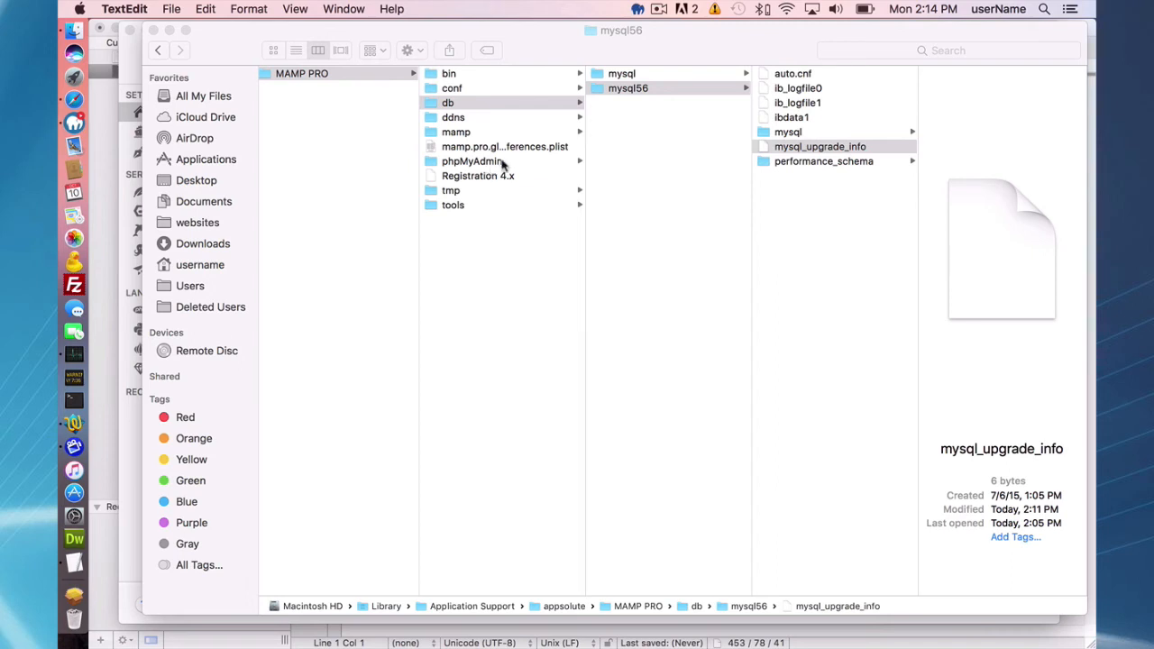
click(621, 73)
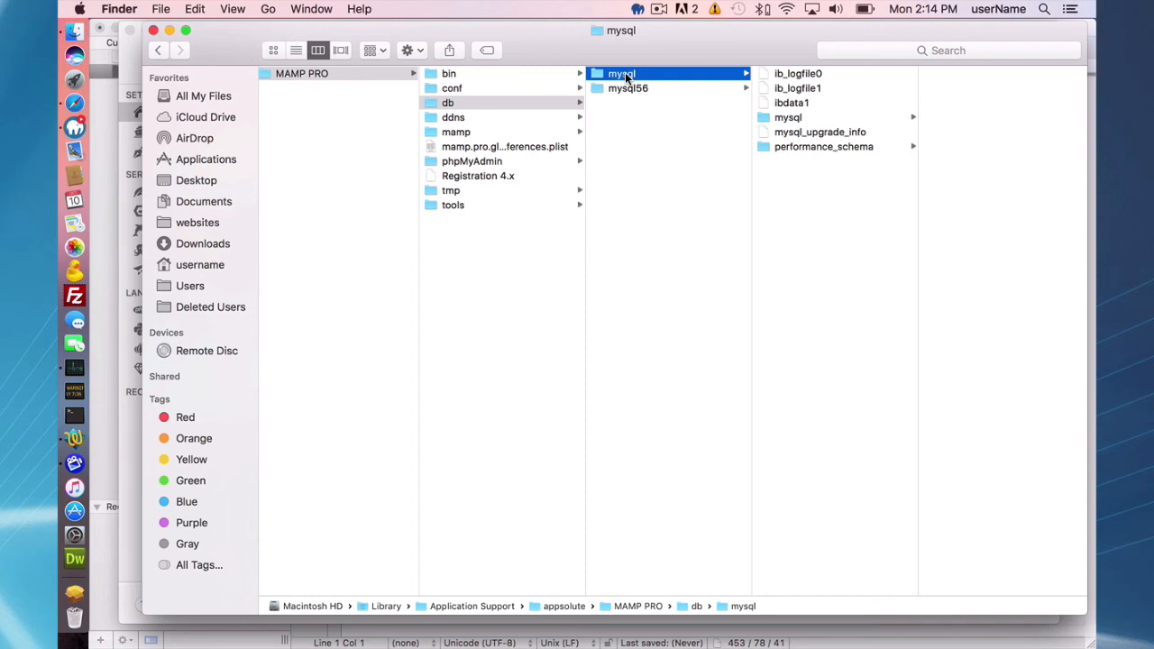
mouse_move(74, 126)
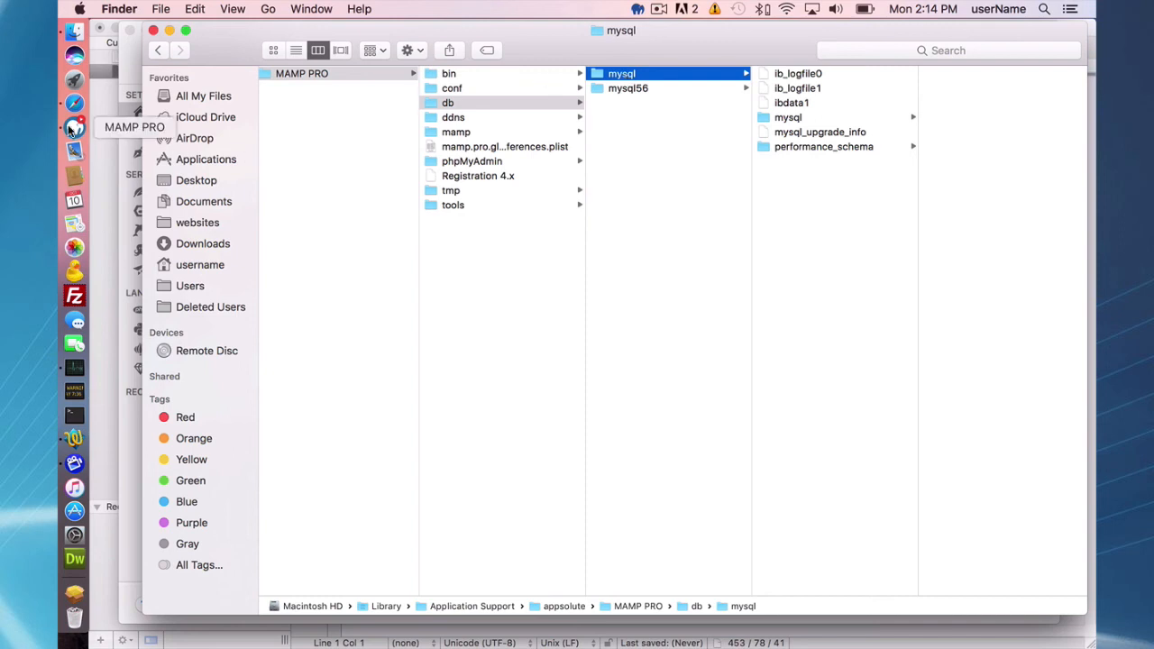
Switch to MAMP PRO and choose Upgrade MySQL Databases from the Tools menu
click(74, 127)
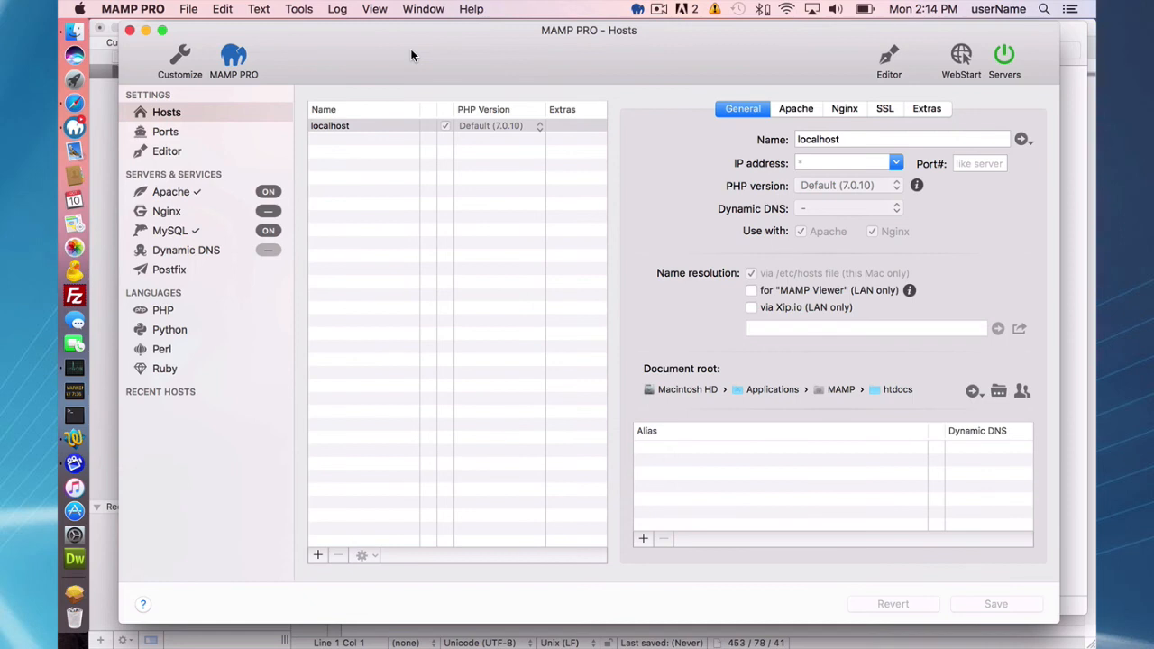
mouse_move(459, 64)
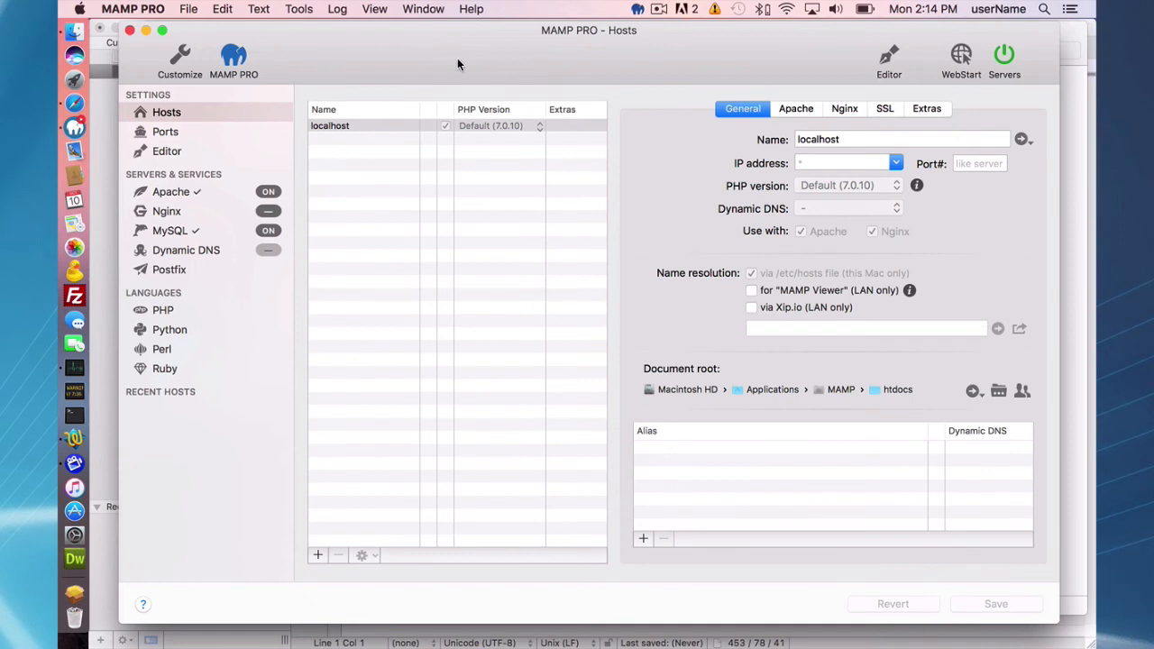
mouse_move(298, 13)
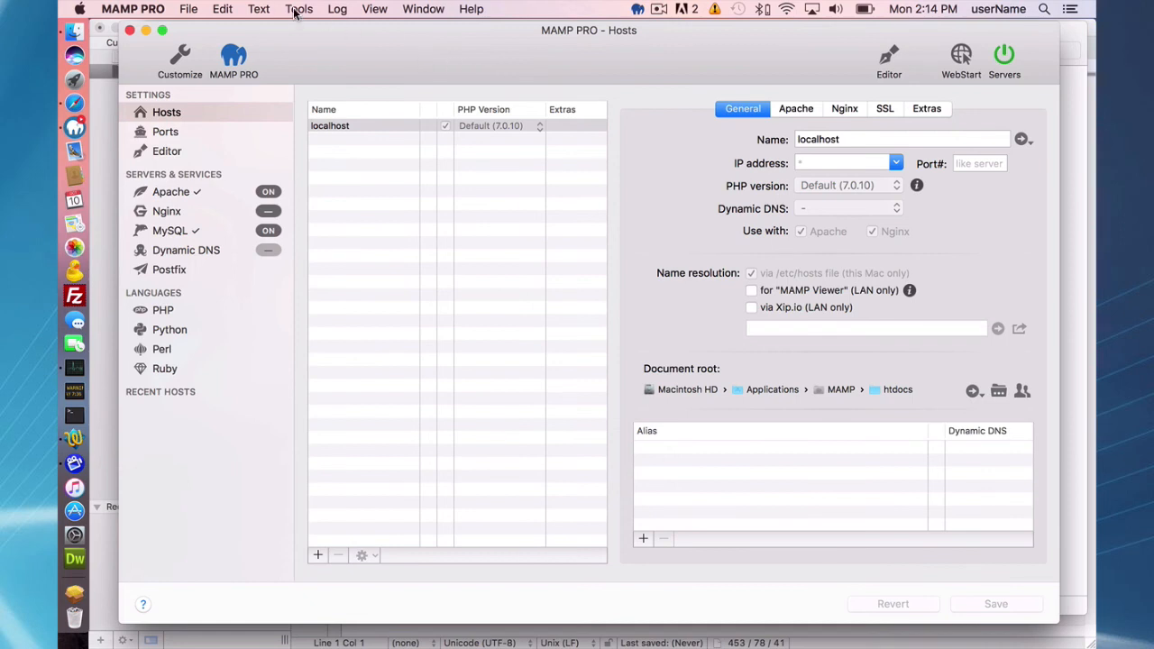
click(298, 9)
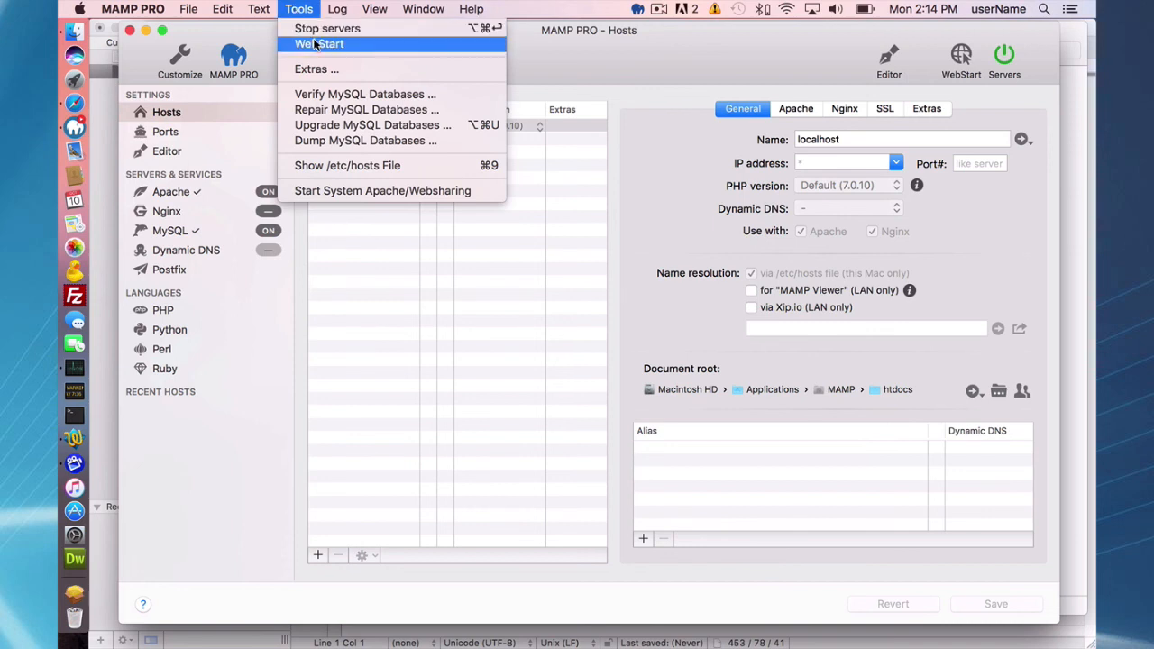
mouse_move(372, 124)
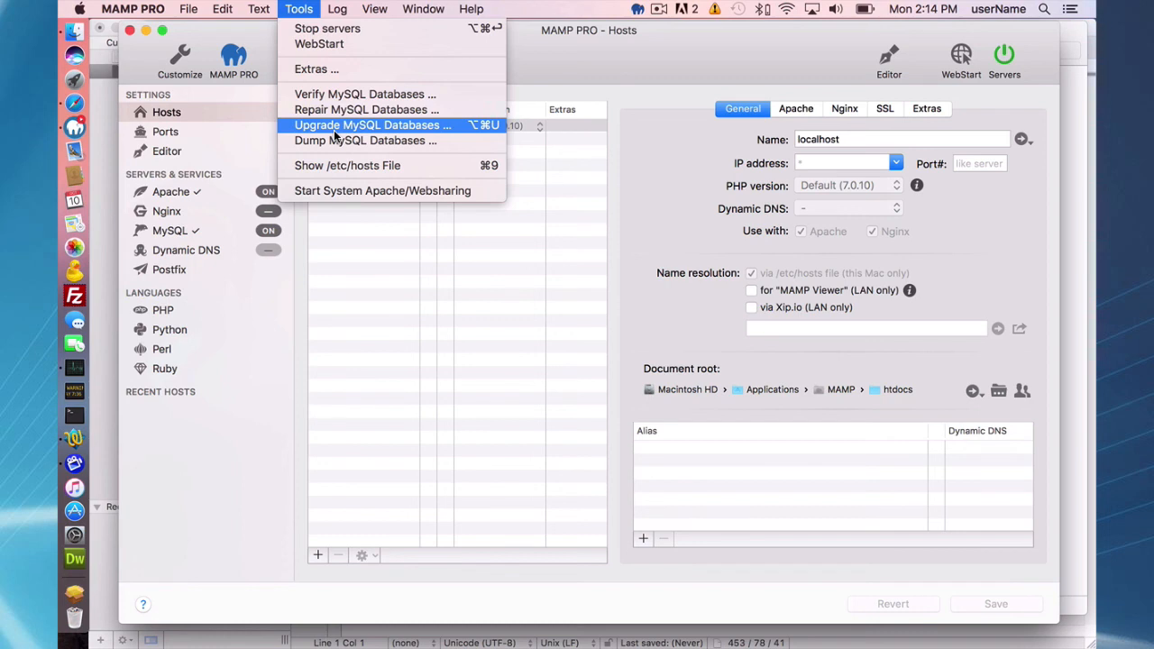
click(685, 76)
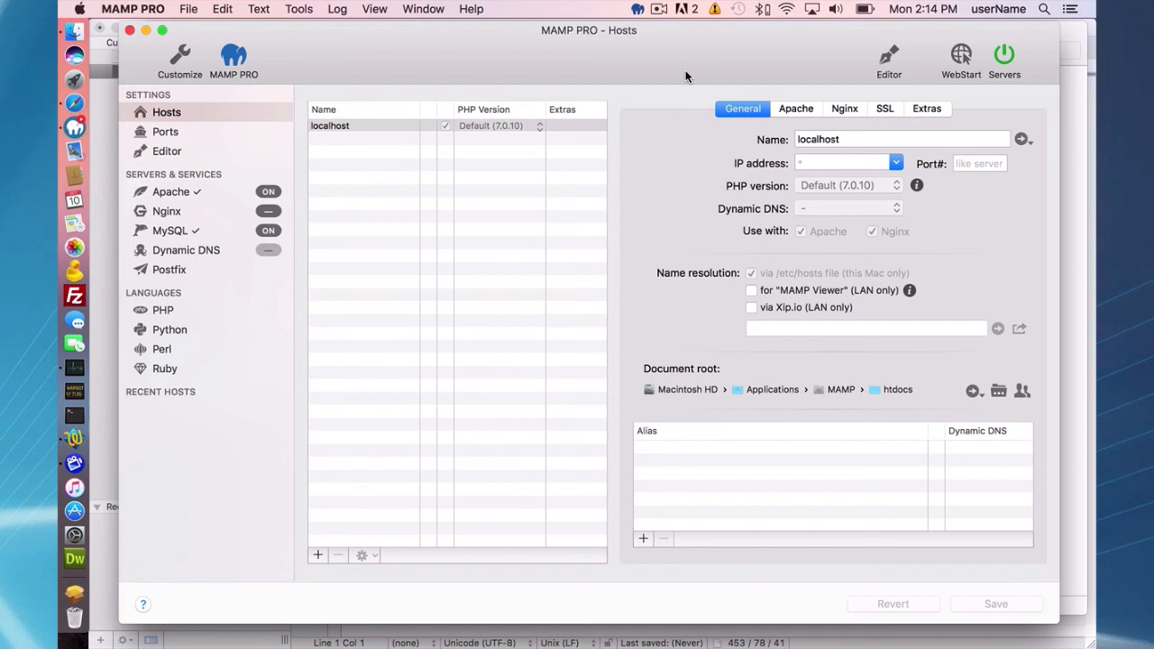
mouse_move(687, 70)
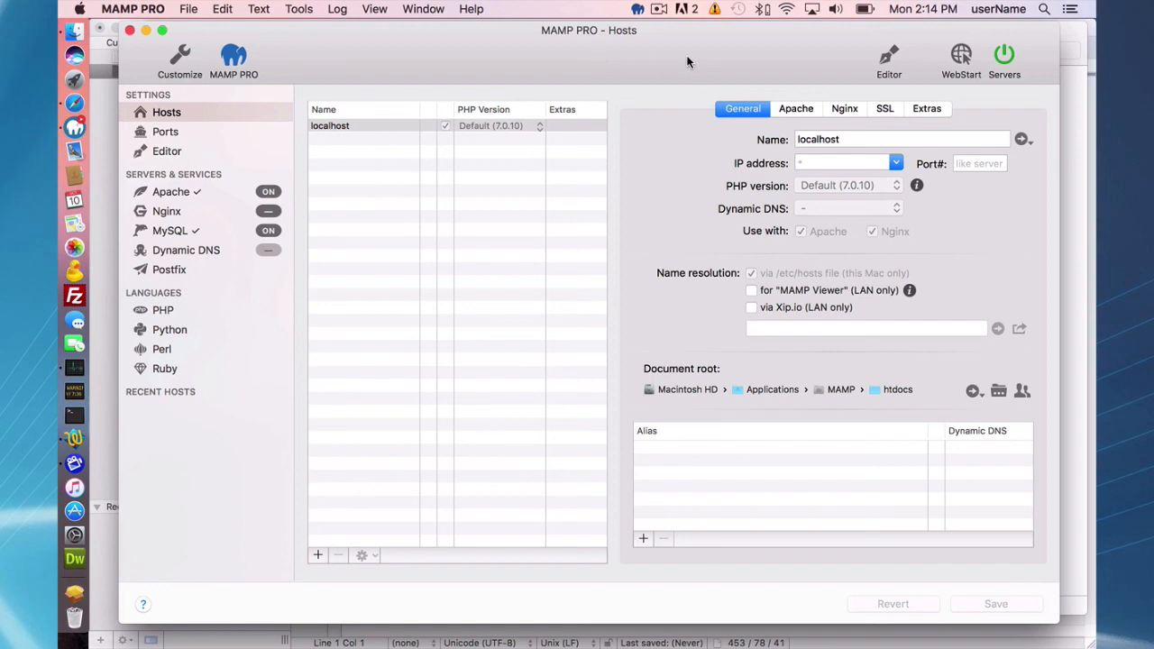